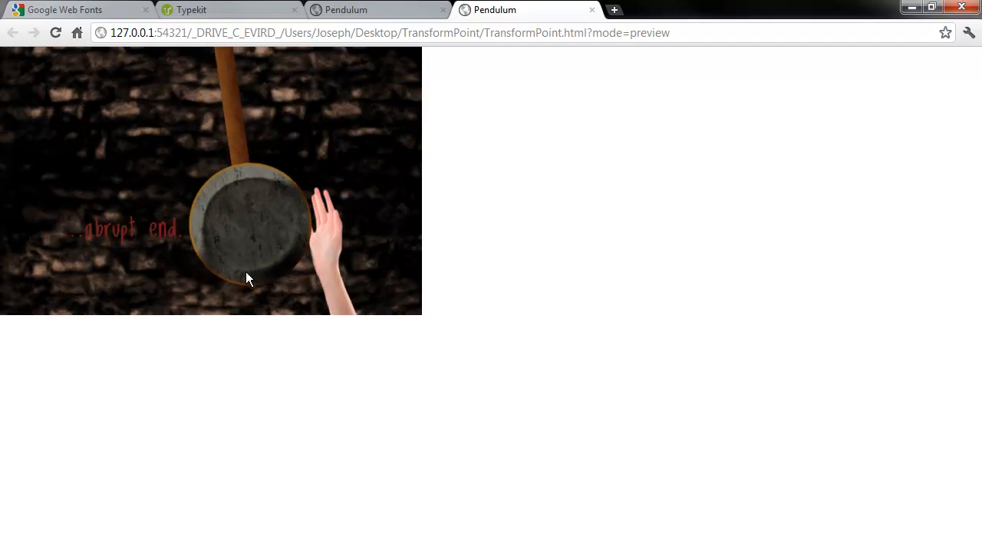
# - Switch from the pendulum preview to the Typekit tab, then to the Google Web Fonts page
pyautogui.doubleClick(138, 230)
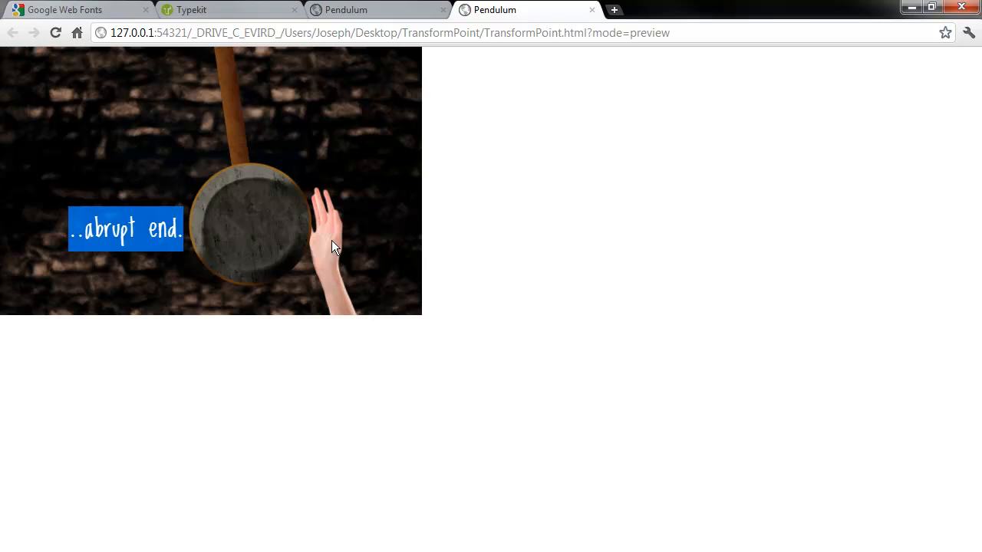
pyautogui.moveTo(575, 244)
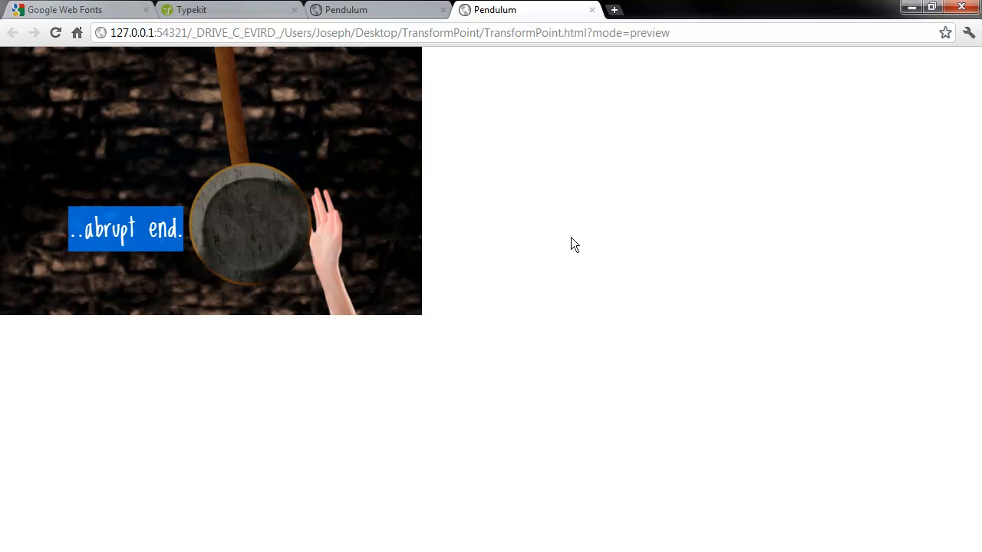
pyautogui.moveTo(260, 244)
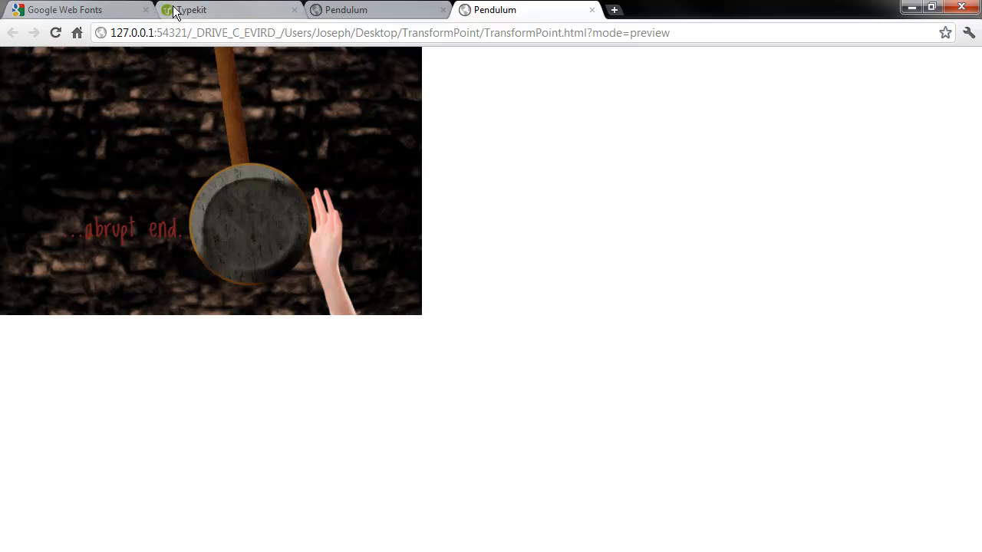
pyautogui.click(188, 10)
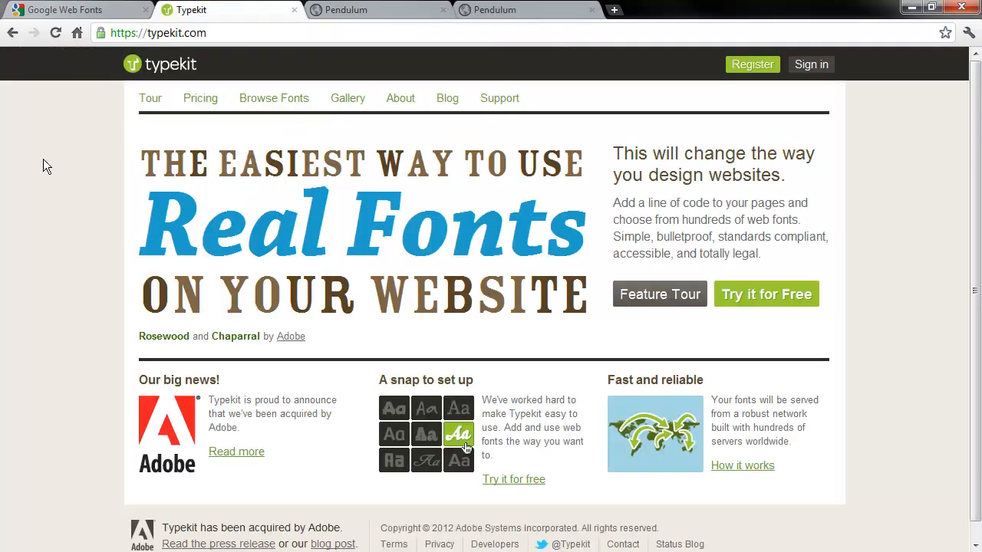
pyautogui.click(160, 32)
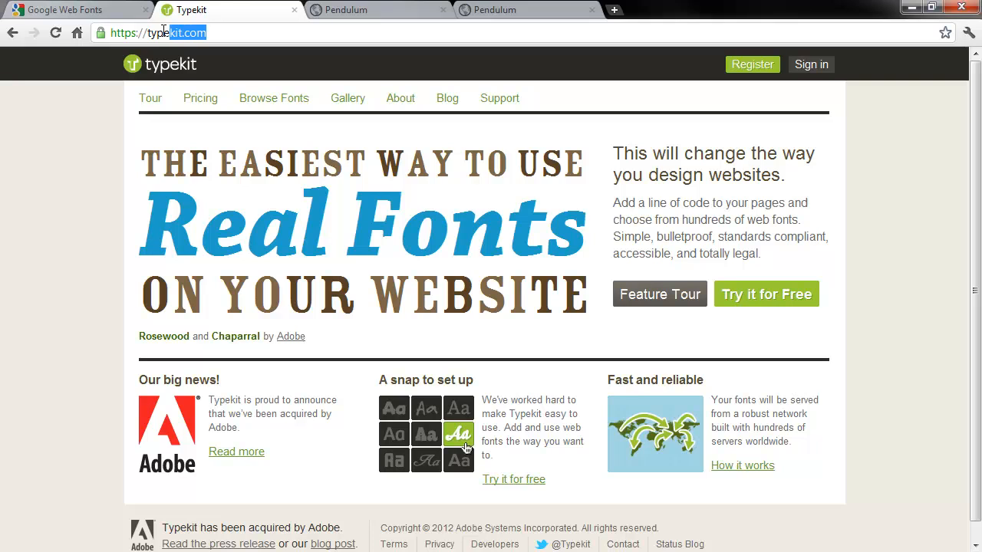
pyautogui.click(64, 9)
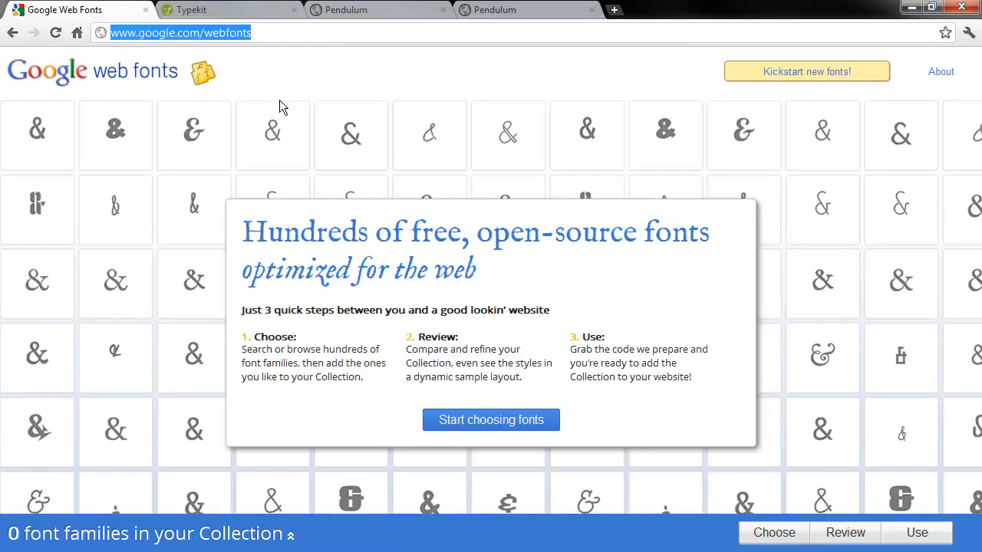
pyautogui.moveTo(327, 94)
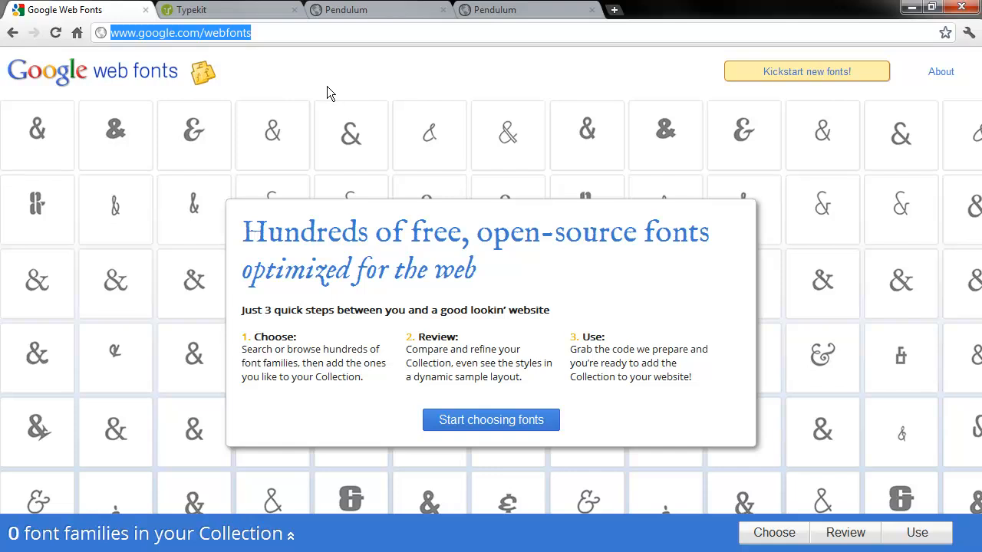
pyautogui.moveTo(322, 93)
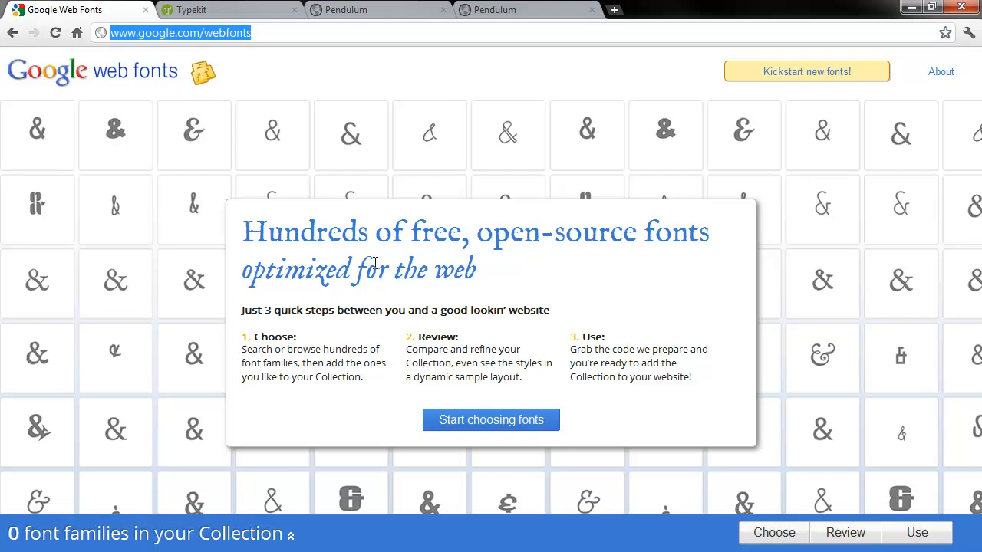
pyautogui.moveTo(429, 14)
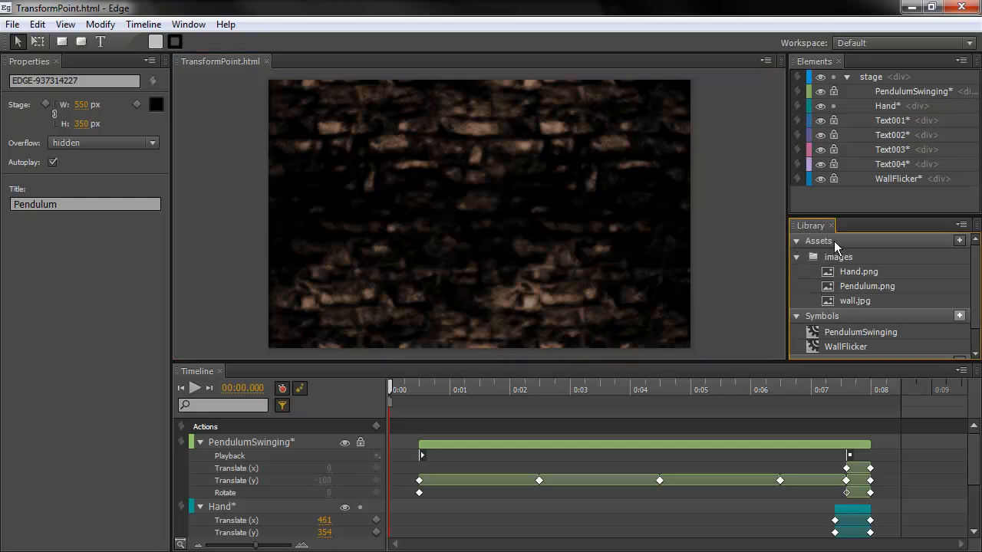
# - Collapse the Library's Assets and Symbols sections, leaving Fonts with 'Loved by the King' visible
pyautogui.click(795, 241)
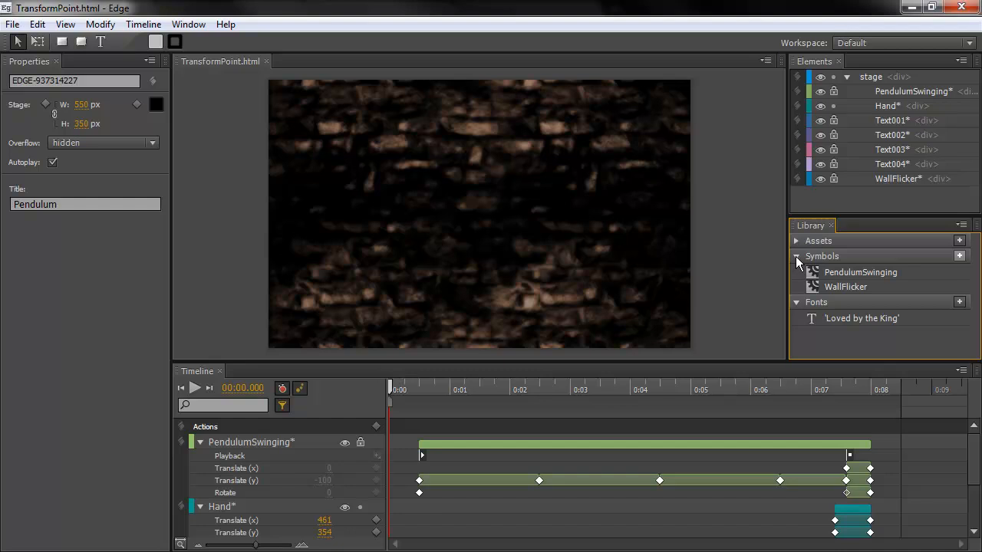
pyautogui.click(795, 255)
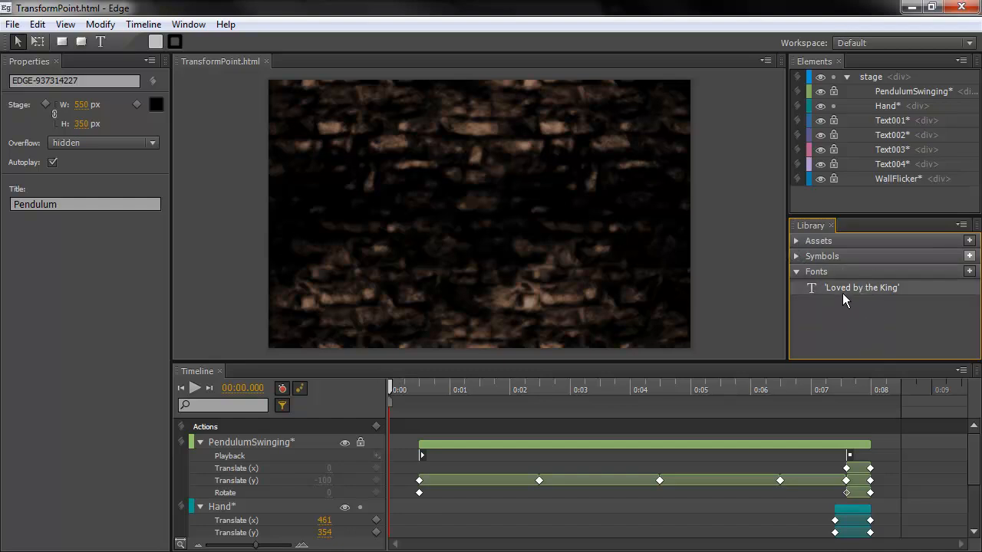
pyautogui.moveTo(852, 291)
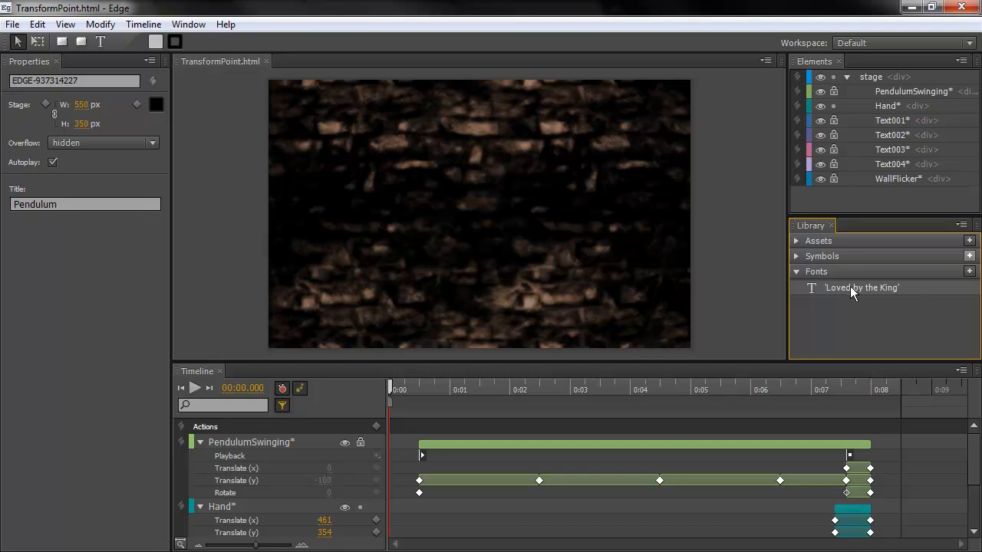
# - Edit the 'Loved by the King' web font, add cursive to its fallback list and save
pyautogui.doubleClick(863, 288)
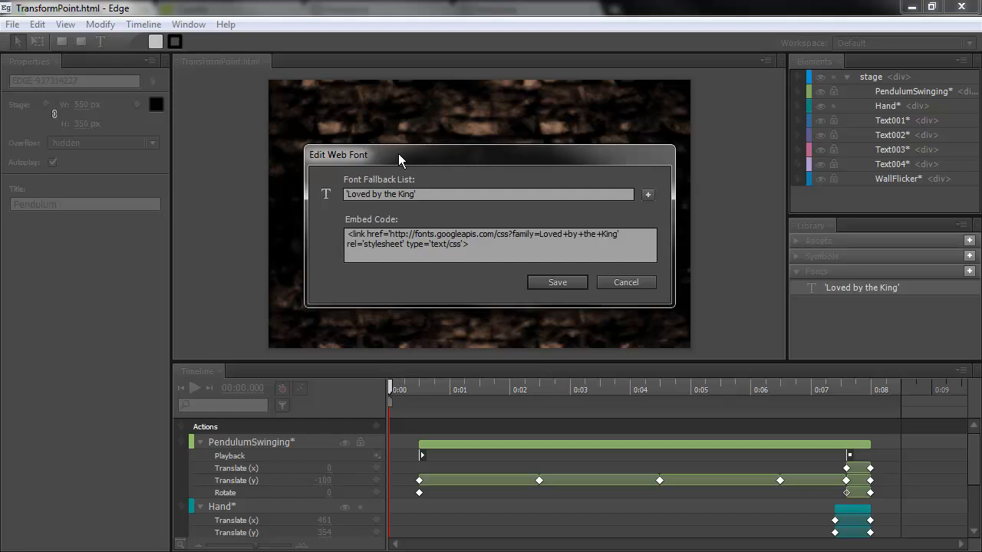
pyautogui.click(488, 193)
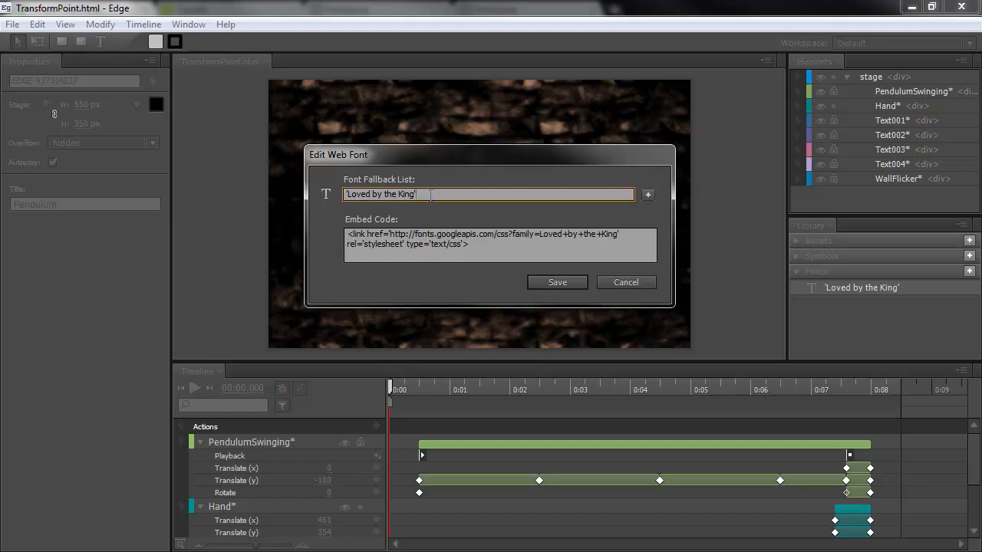
pyautogui.tripleClick(381, 194)
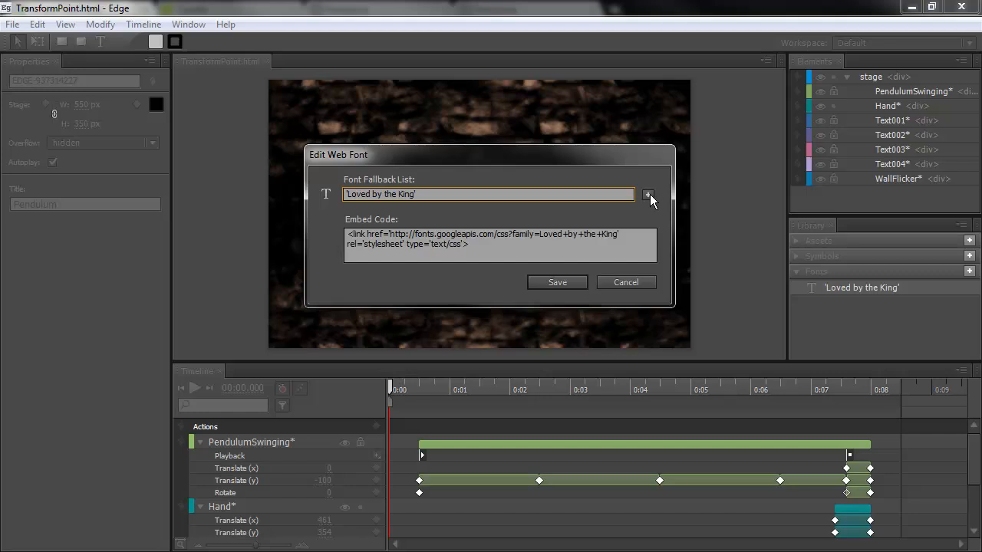
pyautogui.click(648, 193)
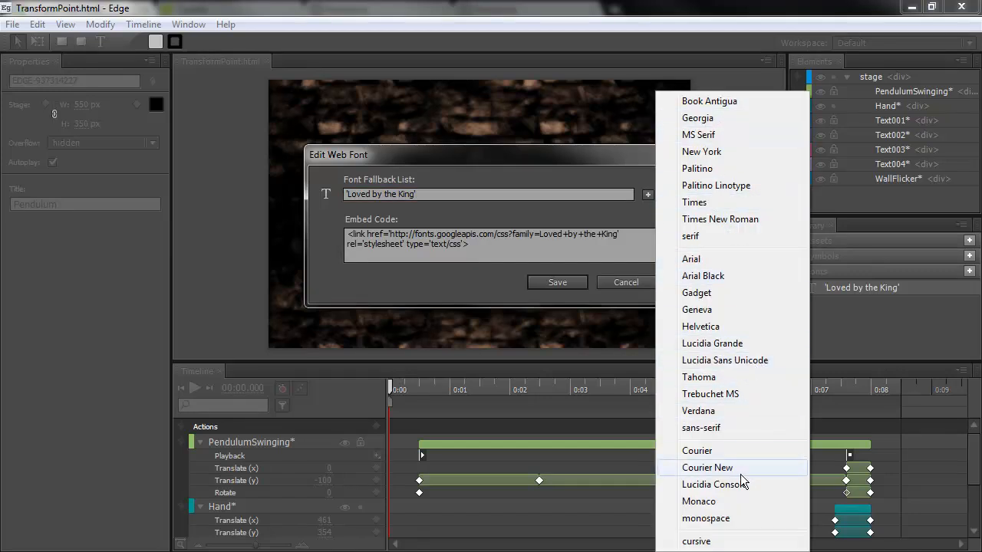
pyautogui.click(697, 540)
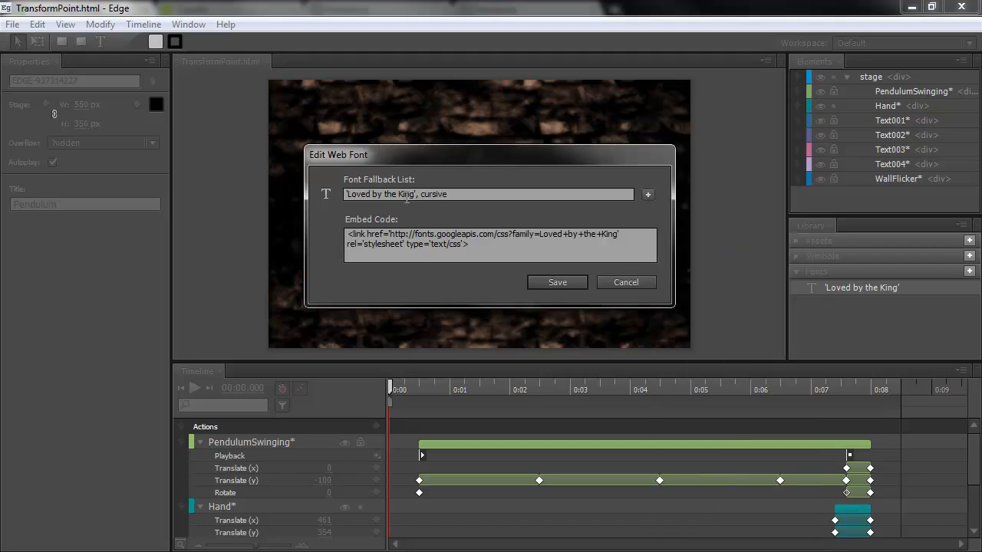
pyautogui.click(557, 282)
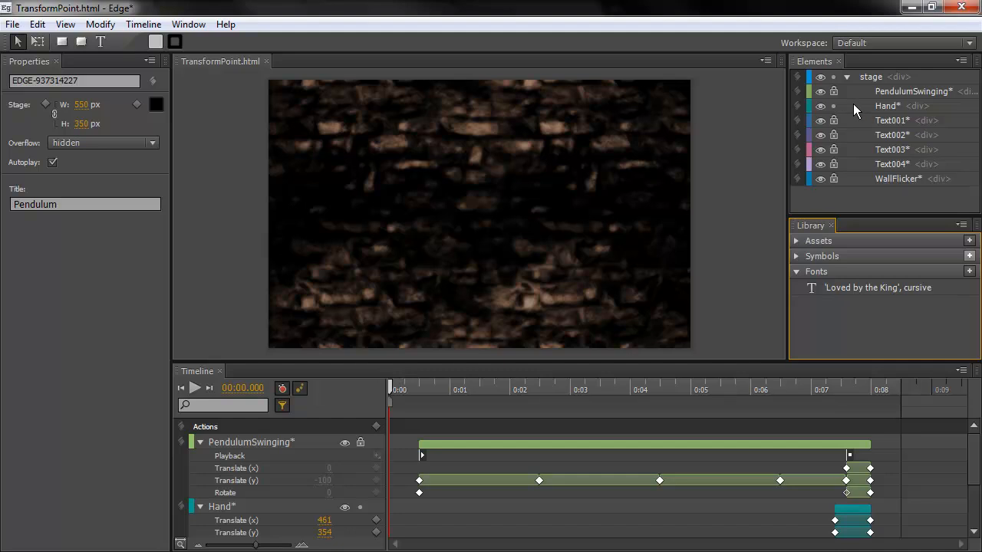
# - Set the Text001 title to Verdana for comparison, then back to 'Loved by the King, cursive'
pyautogui.click(891, 119)
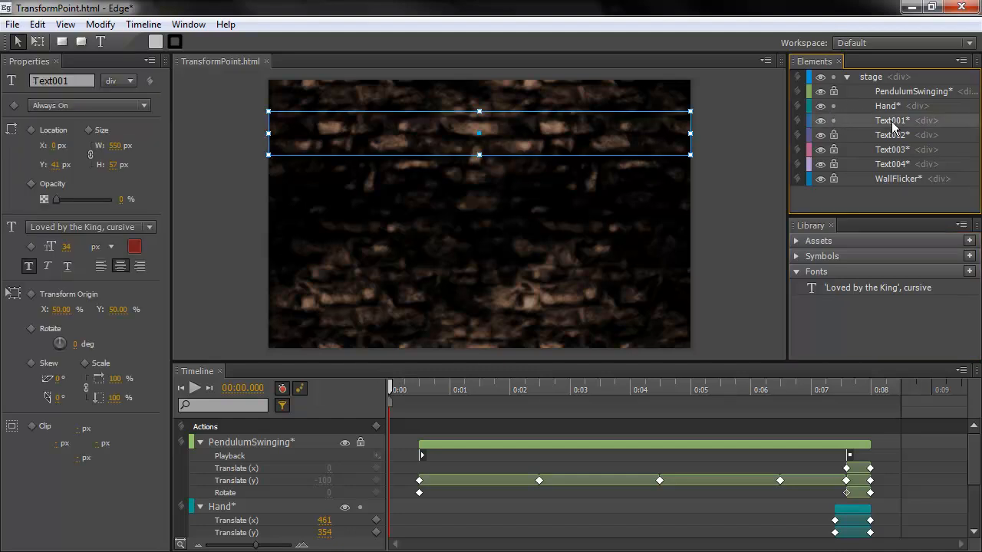
pyautogui.click(509, 390)
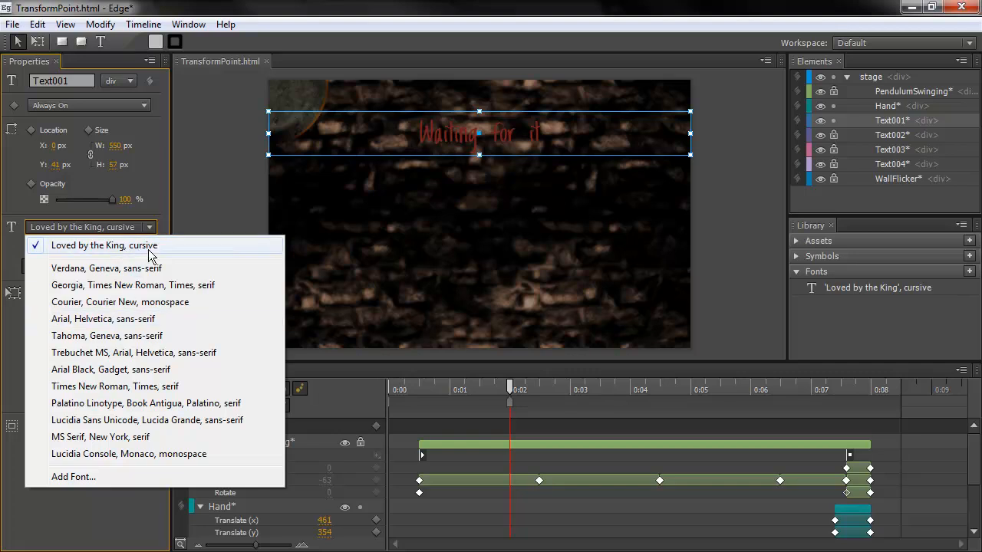
pyautogui.click(107, 267)
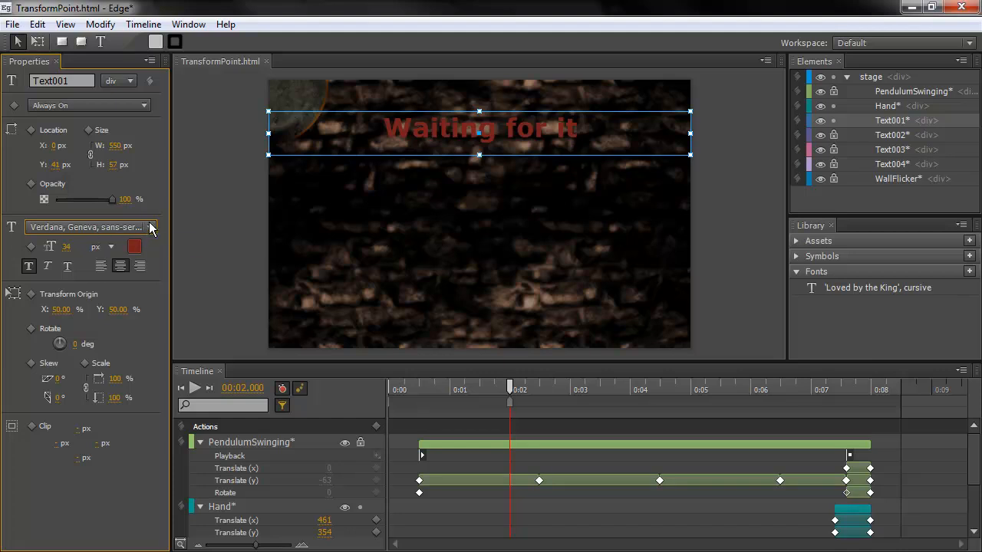
pyautogui.click(151, 227)
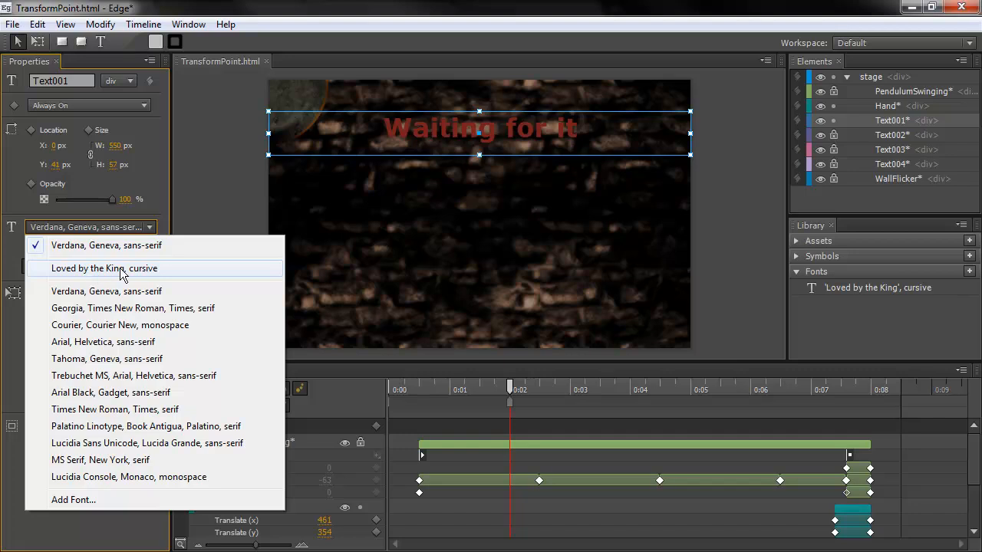
pyautogui.click(104, 267)
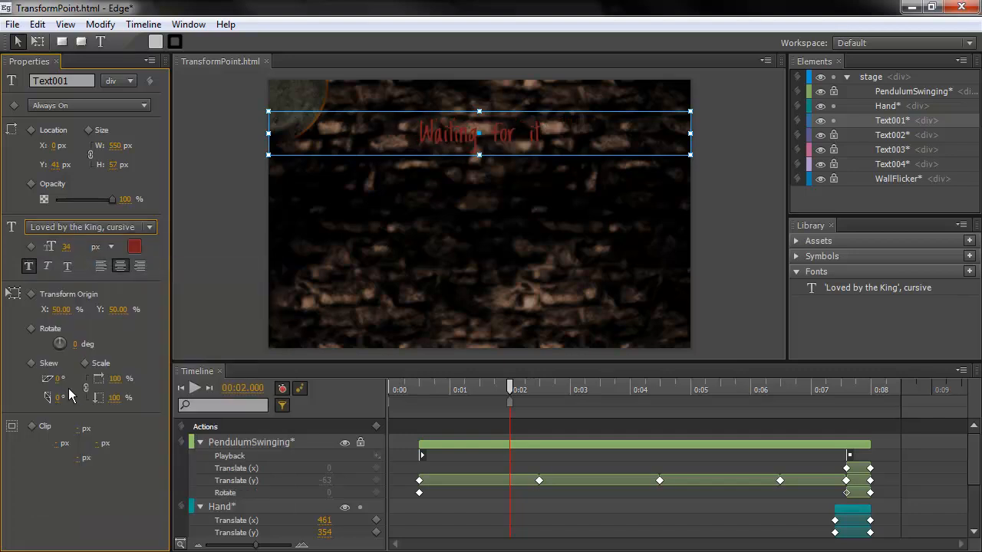
pyautogui.moveTo(77, 387)
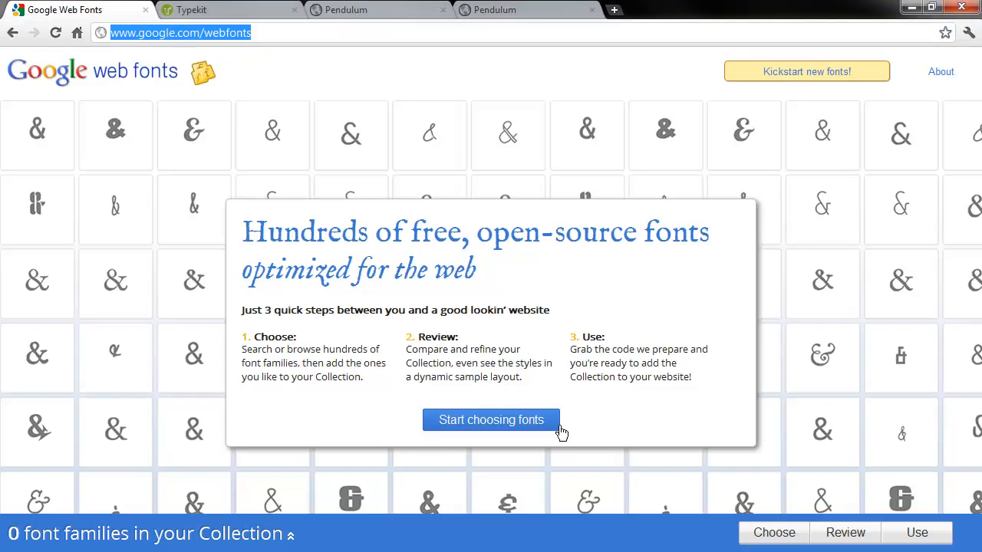
# - Browse the font catalogue and scroll the trending list until Fredericka the Great appears
pyautogui.click(491, 420)
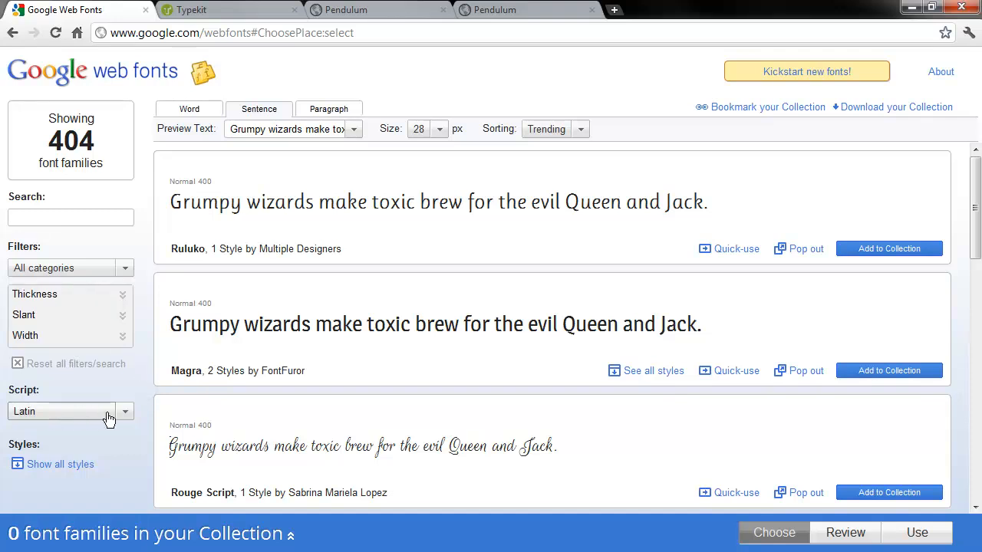
pyautogui.moveTo(83, 298)
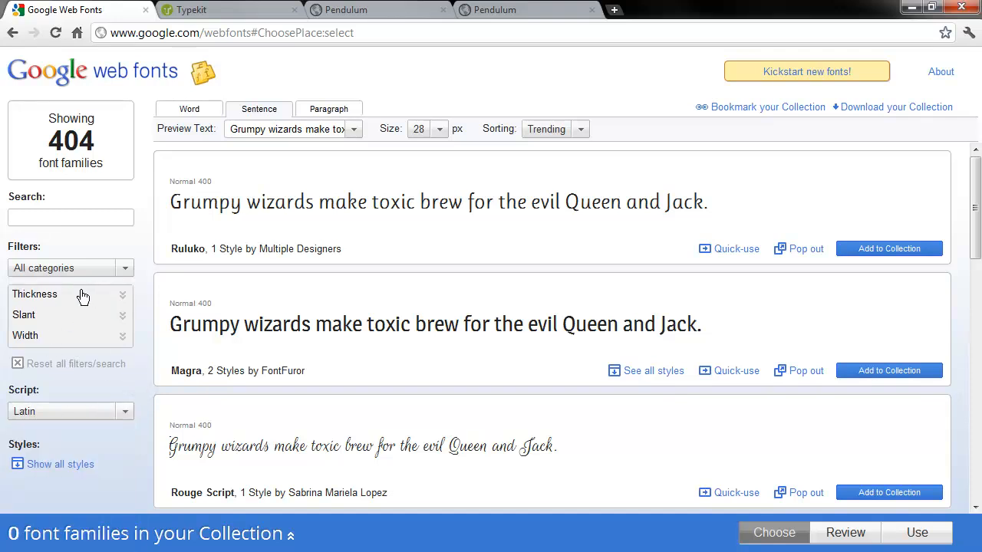
pyautogui.moveTo(780, 187)
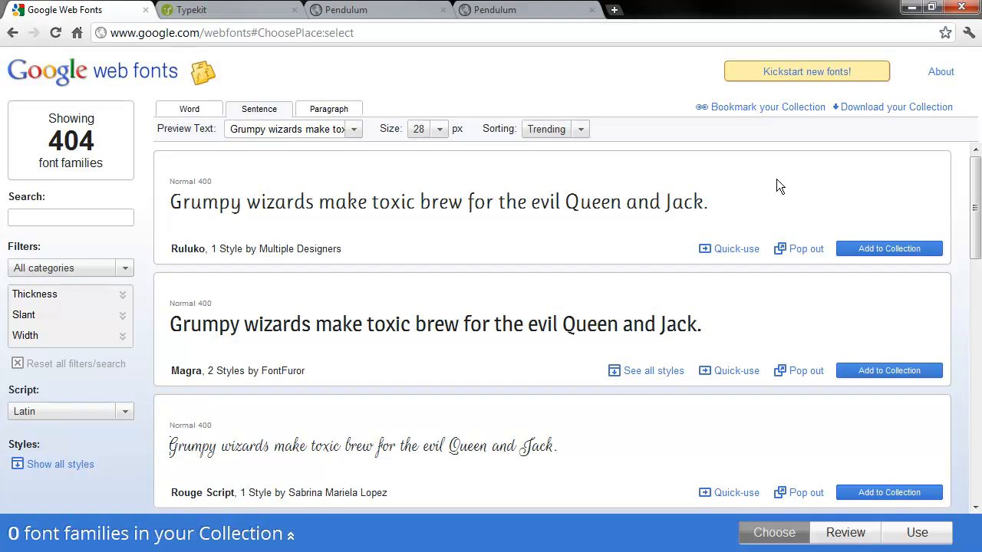
pyautogui.scroll(-3)
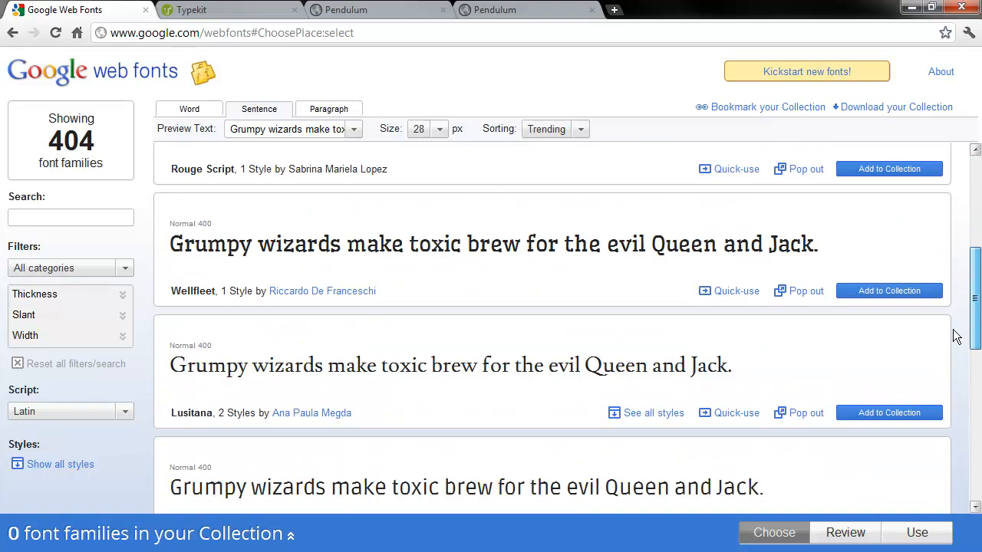
pyautogui.scroll(-3)
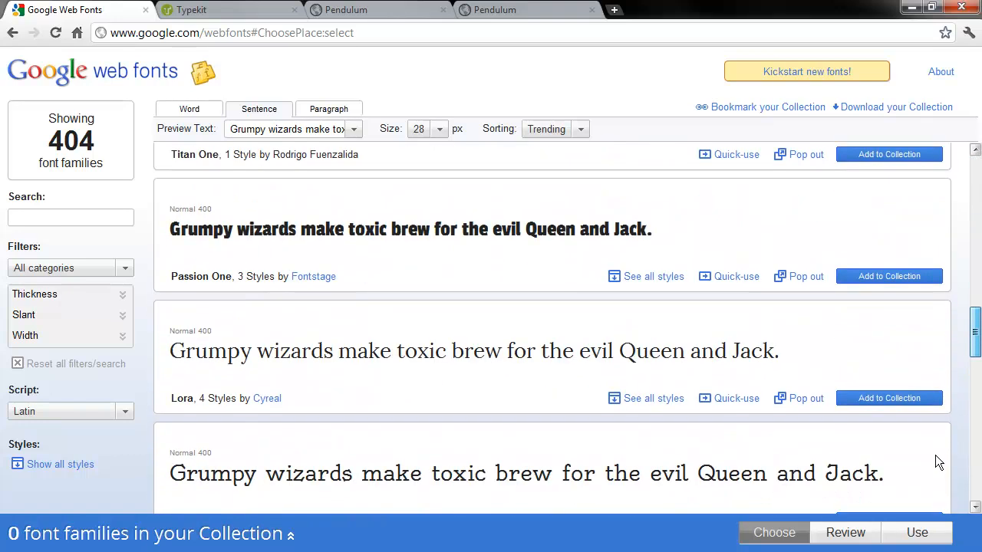
pyautogui.scroll(-3)
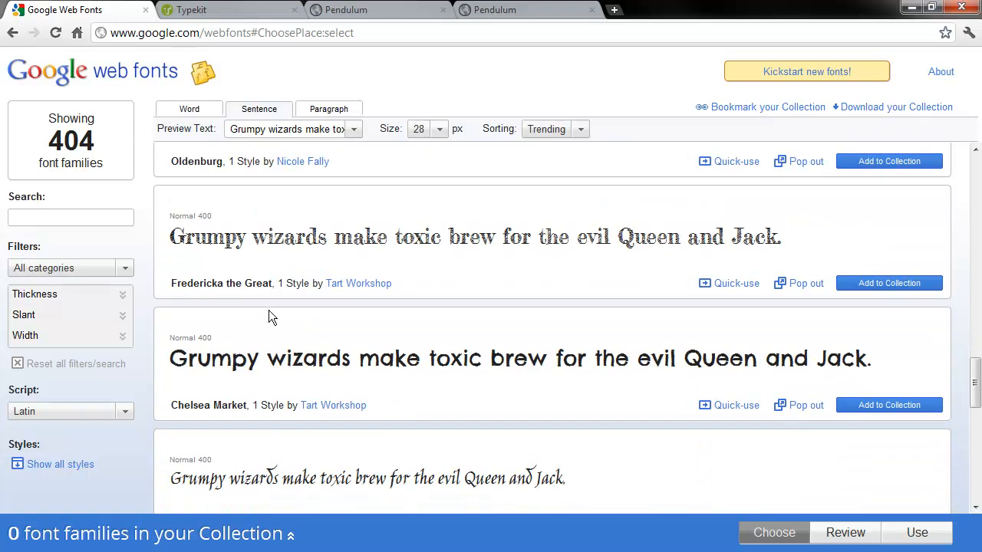
pyautogui.moveTo(201, 287)
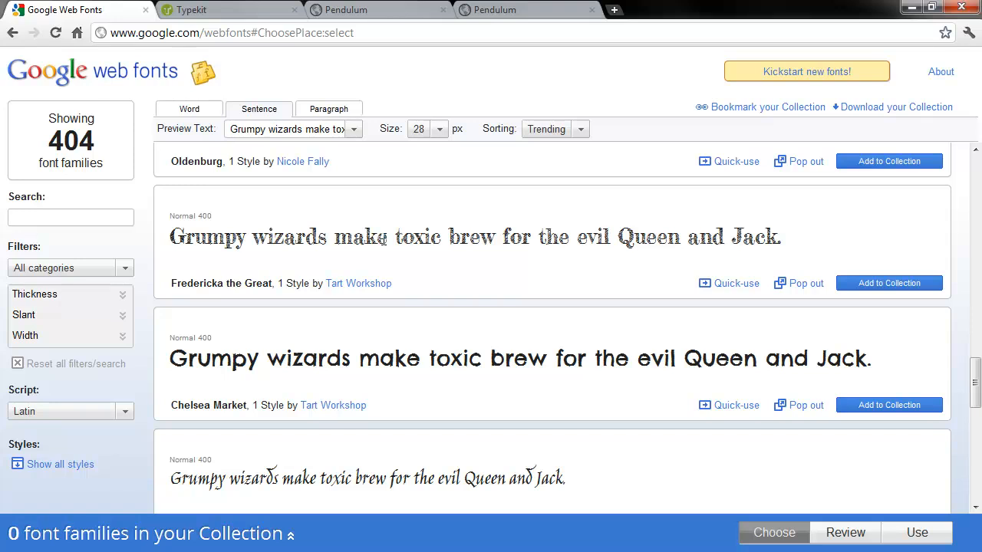
# - Open the Quick-use page for Fredericka the Great and scroll down to the embed-code step
pyautogui.click(736, 282)
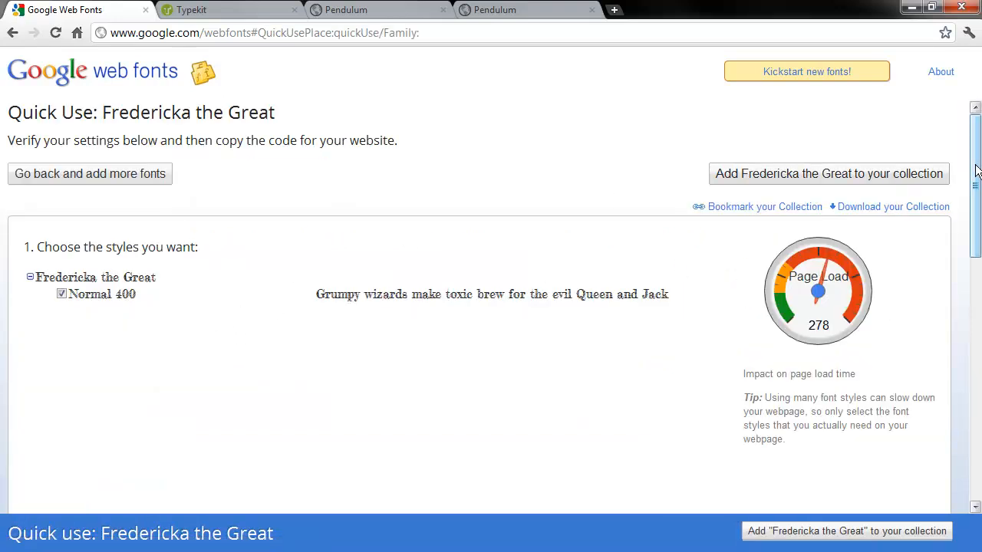
pyautogui.scroll(-3)
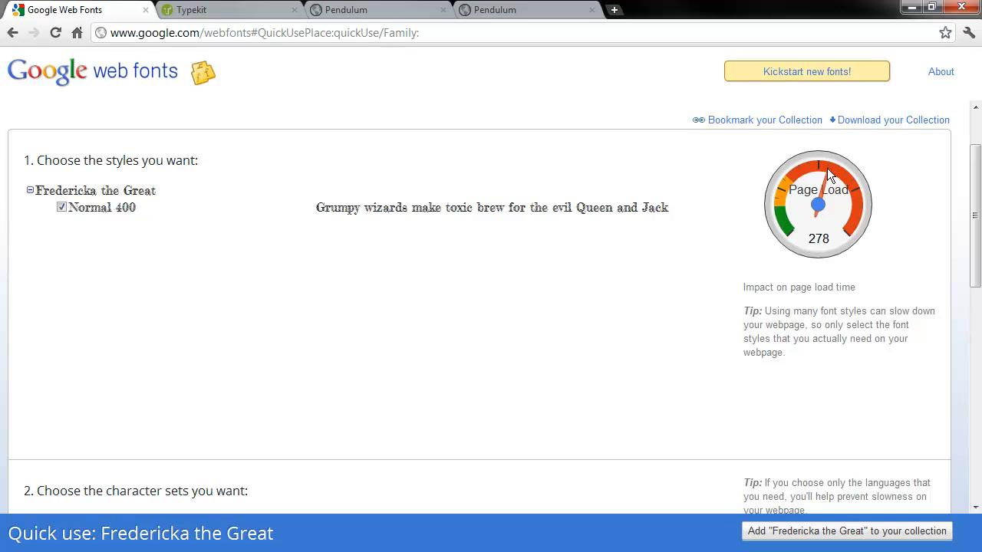
pyautogui.doubleClick(59, 190)
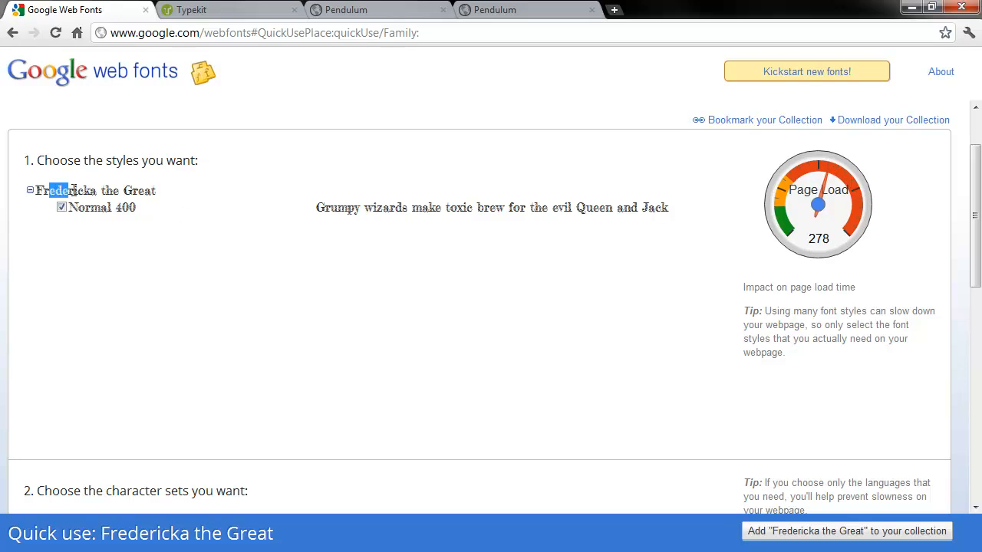
pyautogui.moveTo(64, 190); pyautogui.dragTo(156, 190)
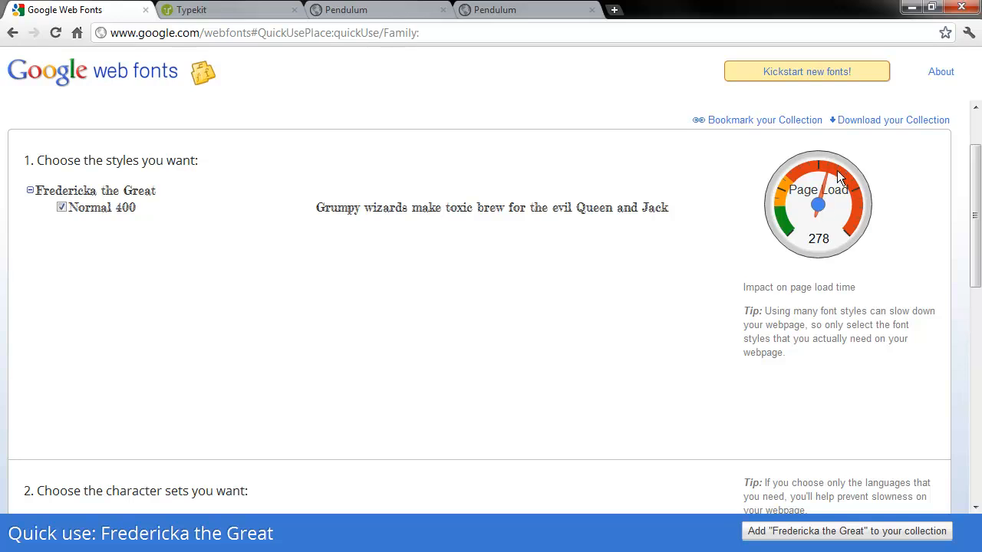
pyautogui.moveTo(813, 224)
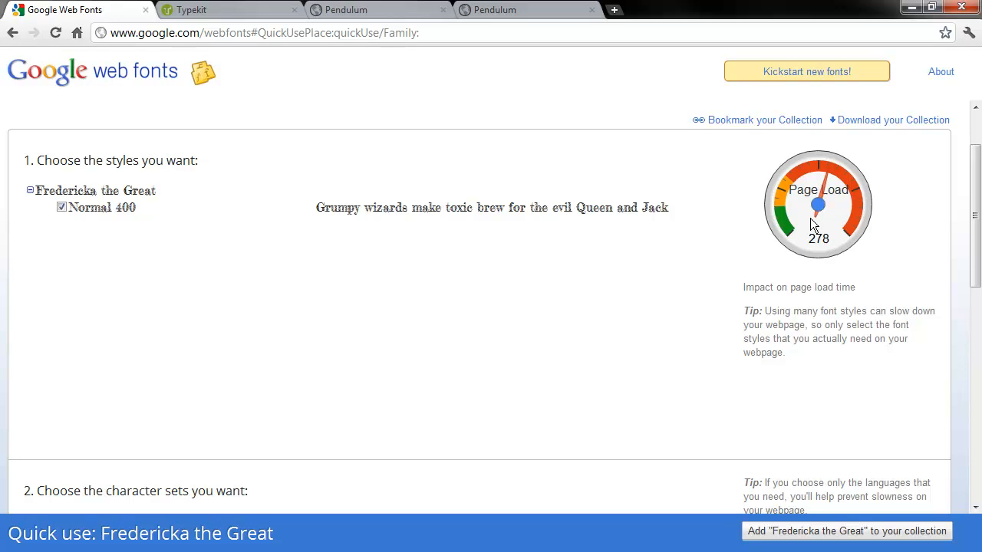
pyautogui.scroll(-3)
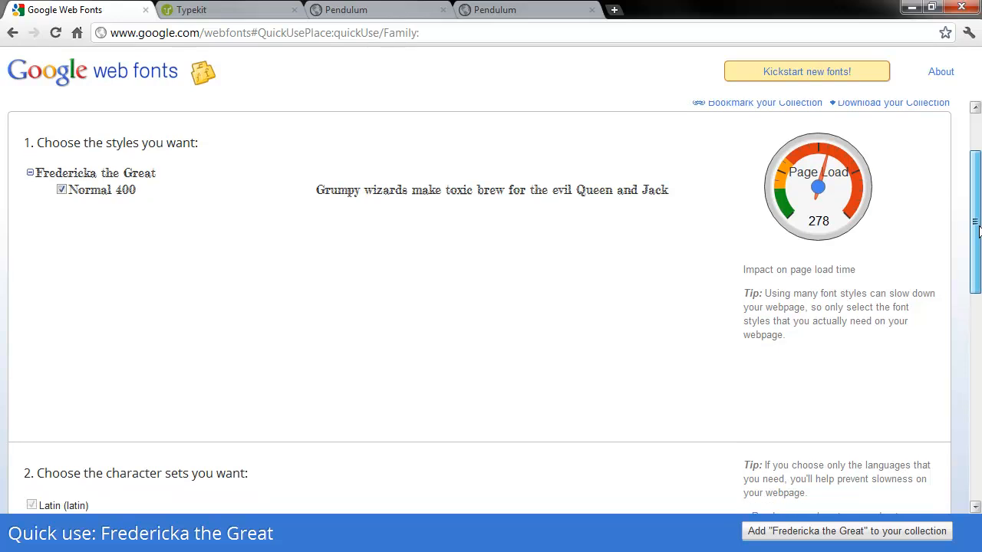
pyautogui.scroll(-3)
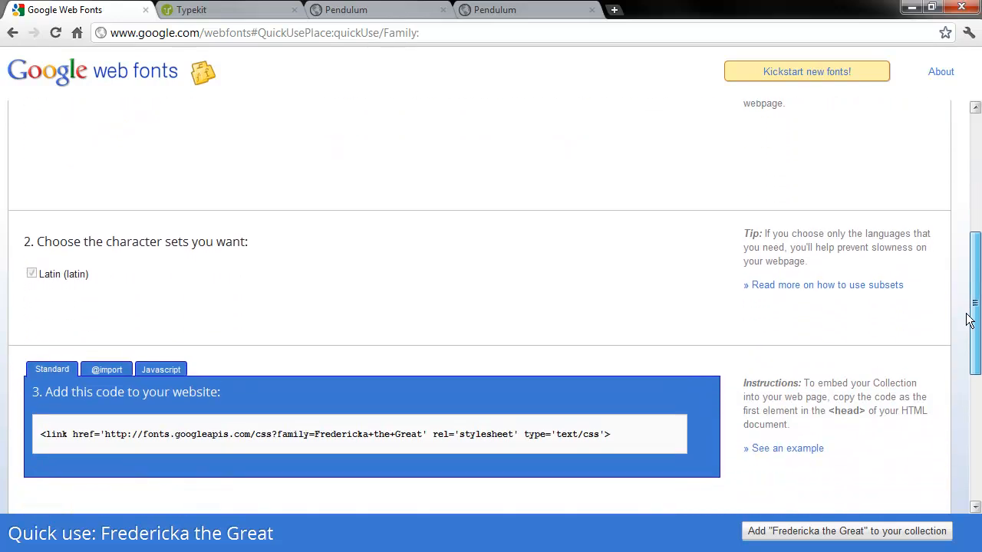
pyautogui.scroll(-3)
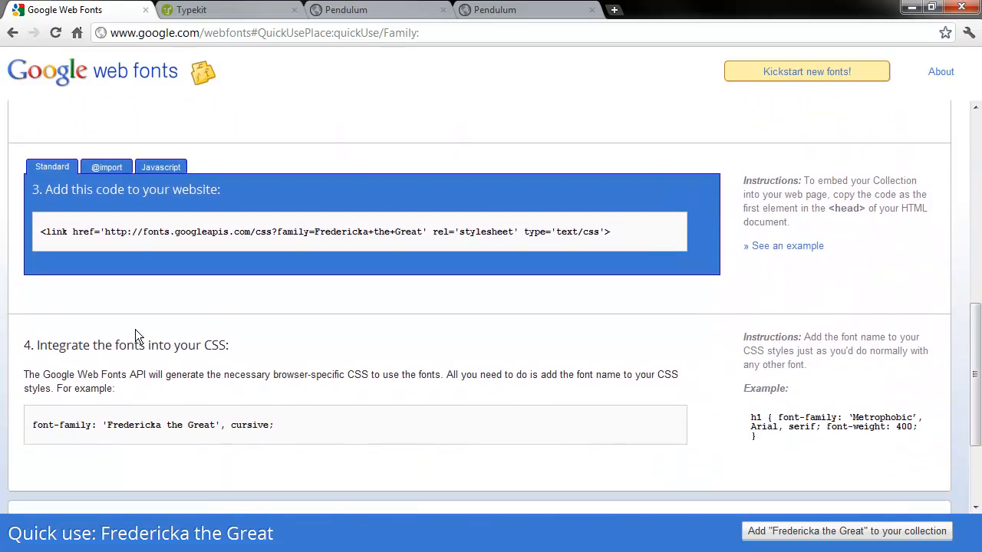
# - Select the whole <link> embed code and copy it
pyautogui.click(46, 232)
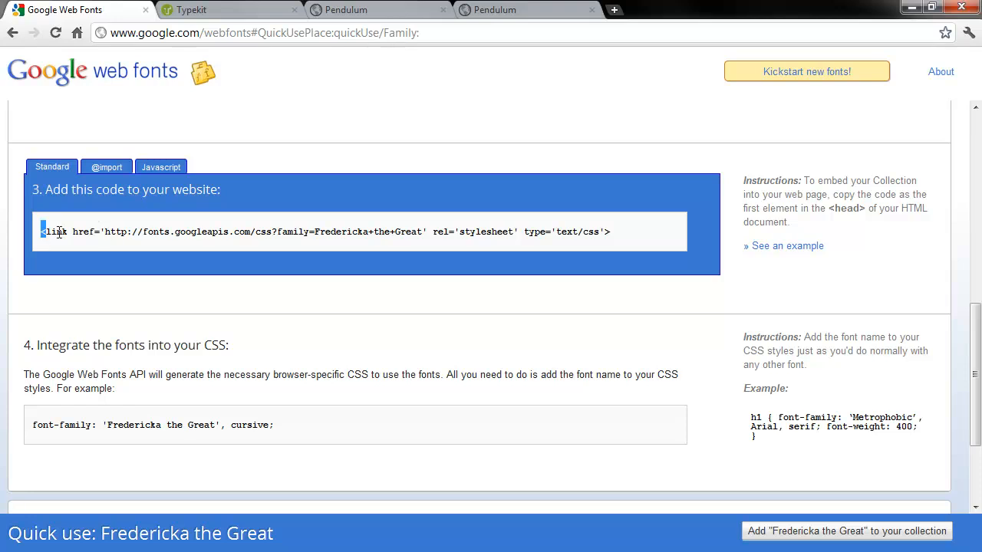
pyautogui.press('ctrl+a')
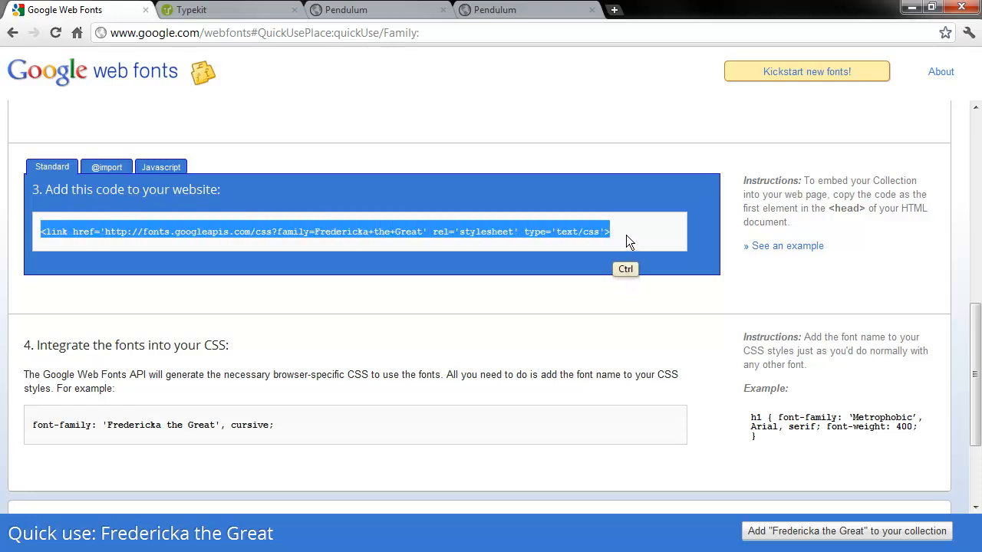
pyautogui.rightClick(629, 232)
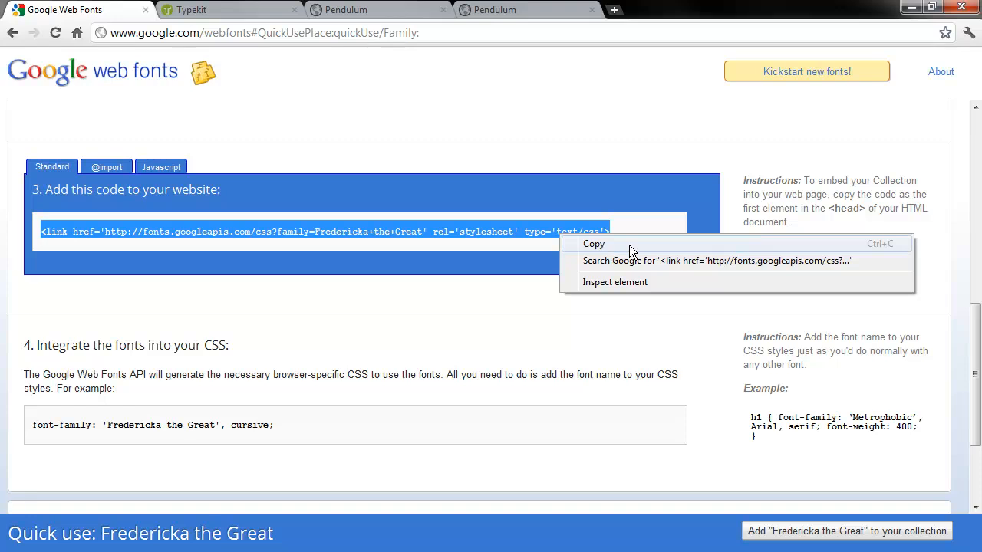
pyautogui.click(592, 244)
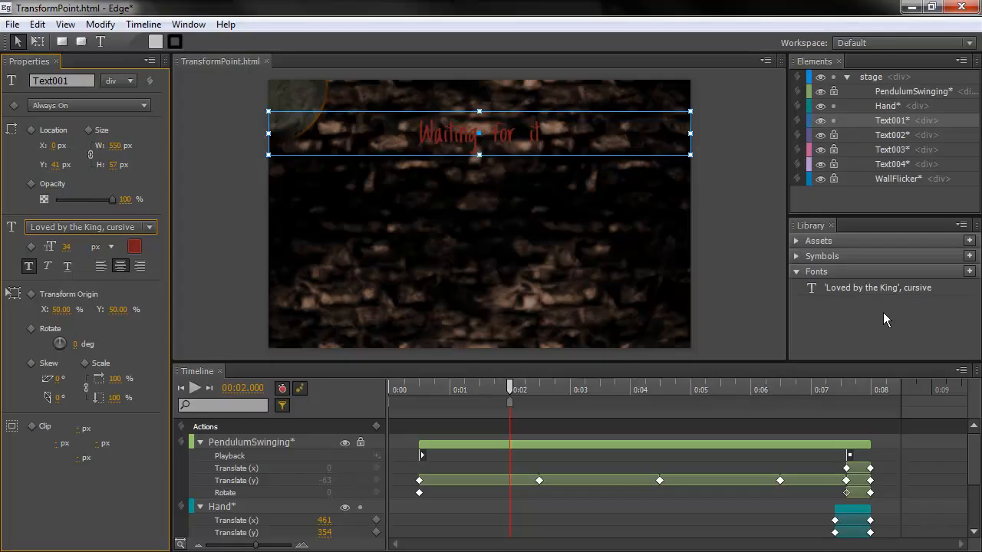
pyautogui.moveTo(969, 272)
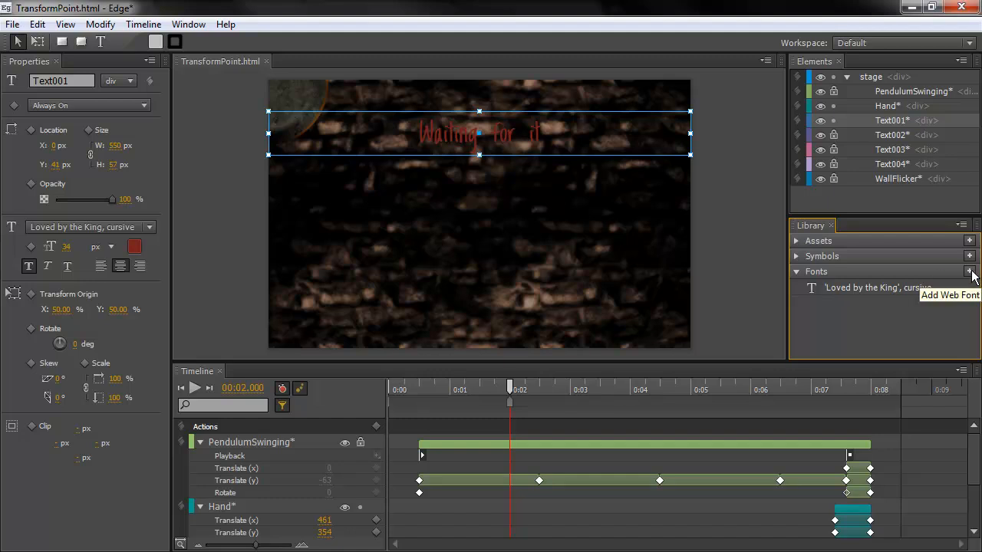
# - Start a new web font in the Library and paste the Fredericka the Great embed <link> code
pyautogui.click(970, 272)
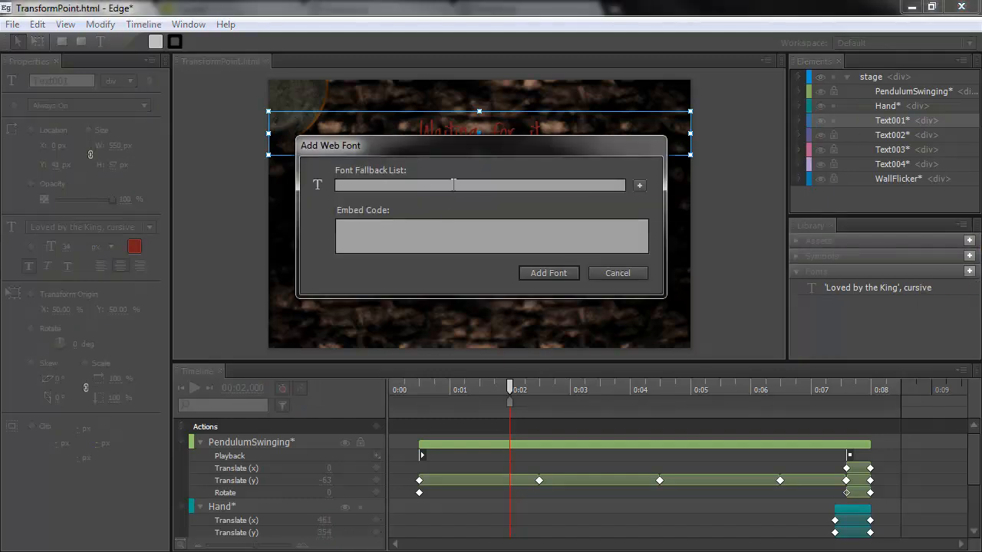
pyautogui.click(491, 236)
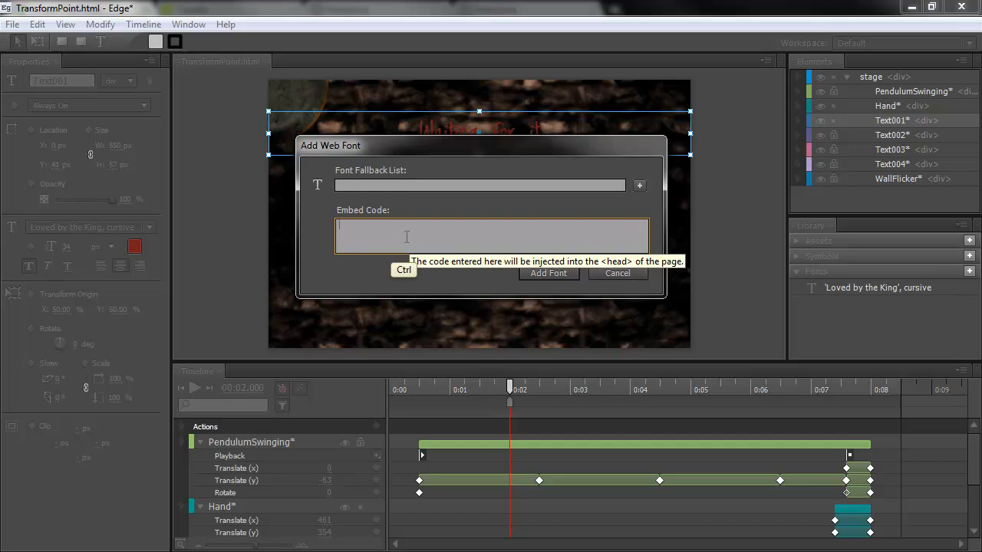
pyautogui.write("<link href='http://fonts.googleapis.com/css?family=Fredericka+the+Great' rel='stylesheet' type='text/css'>")
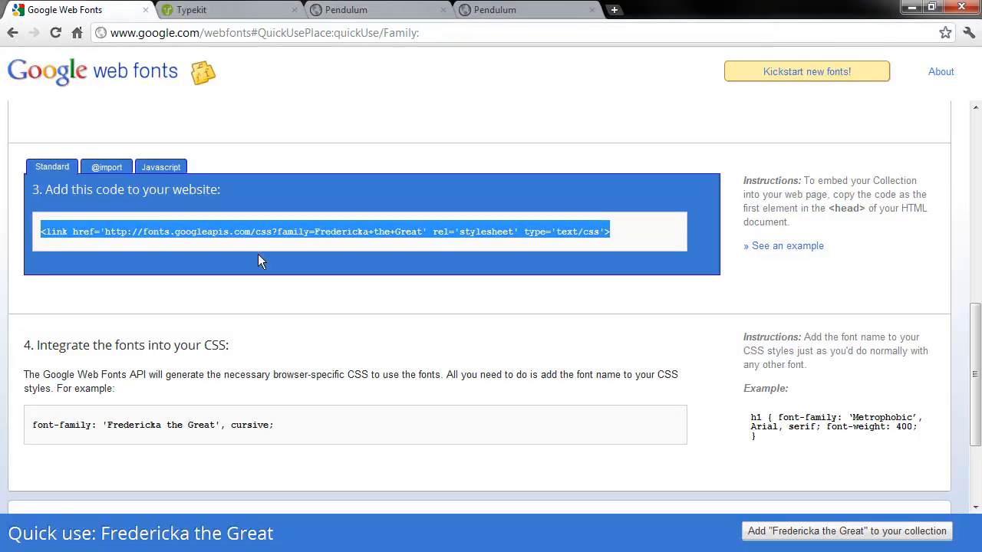
# - Select the 'Fredericka the Great' font-family name in the CSS example for copying
pyautogui.click(106, 425)
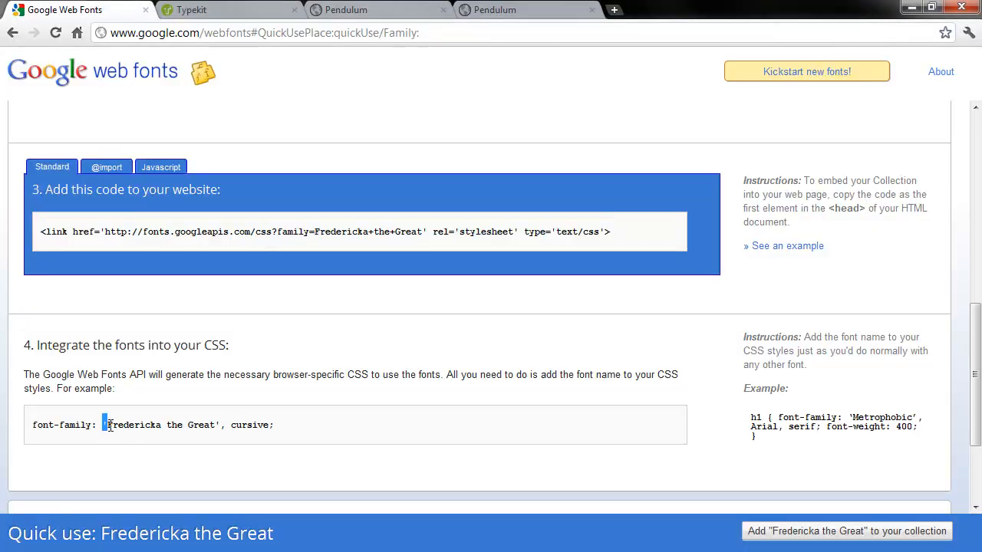
pyautogui.doubleClick(161, 425)
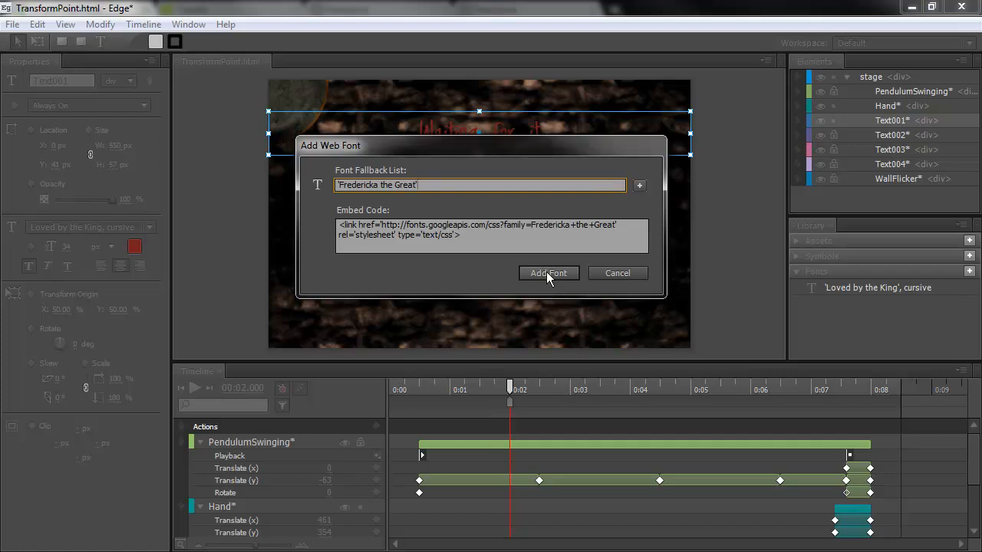
# - Add Fredericka the Great as a project web font and set the 'Waiting for it' title in it
pyautogui.click(549, 273)
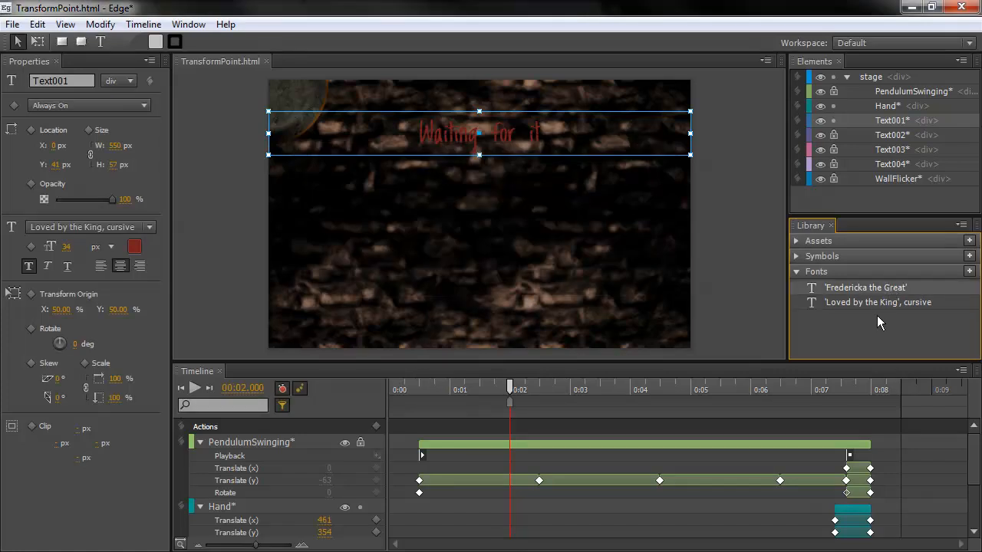
pyautogui.moveTo(859, 318)
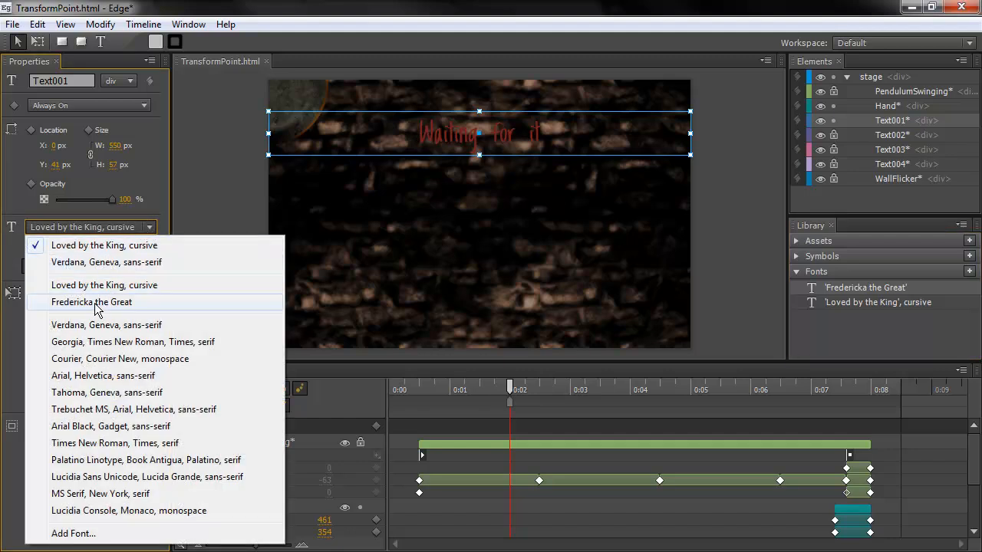
pyautogui.click(93, 300)
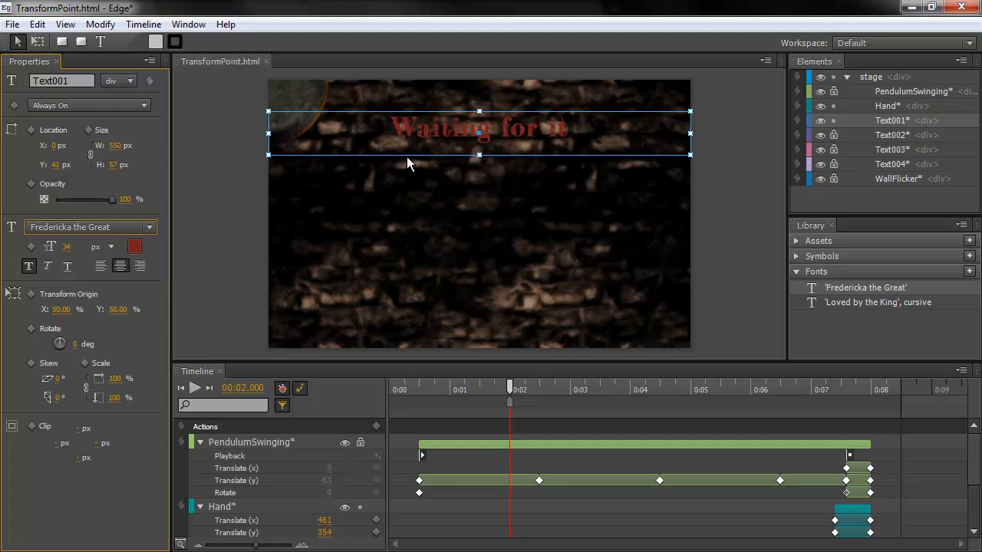
pyautogui.moveTo(217, 261)
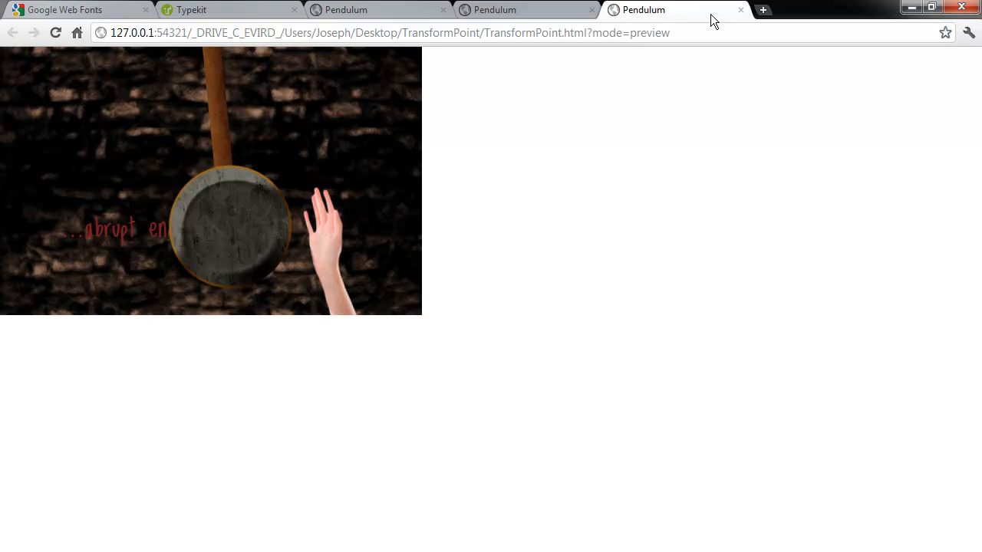
# - Close the duplicate Pendulum preview tab in Chrome
pyautogui.click(740, 9)
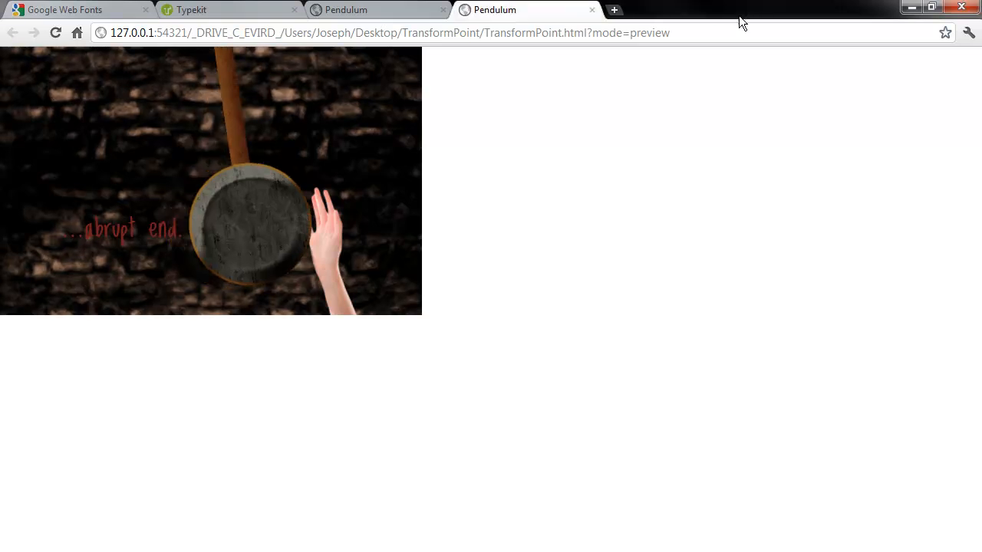